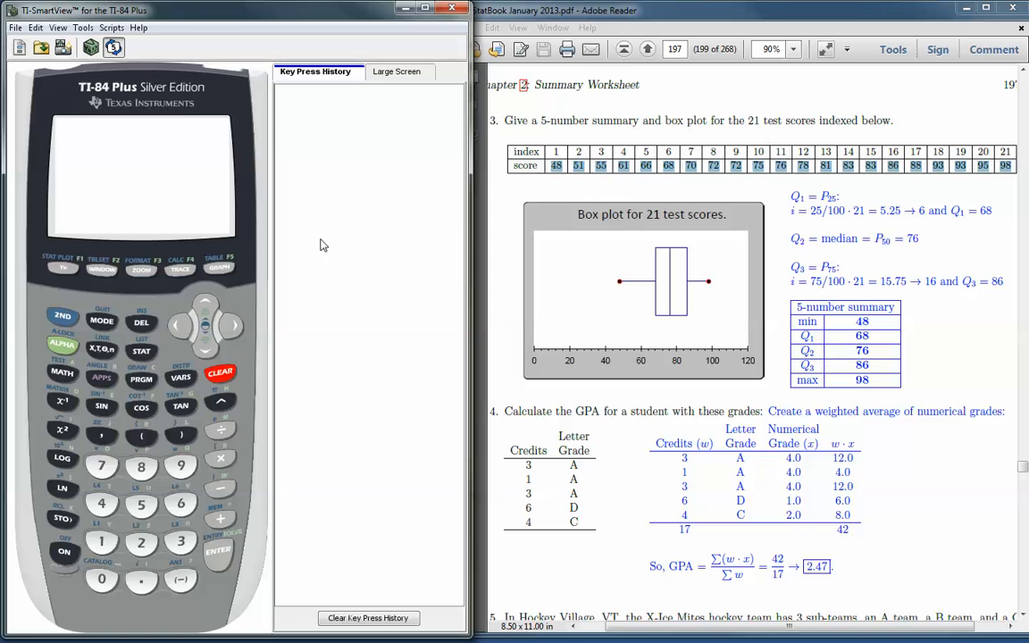
mouse_move(50, 334)
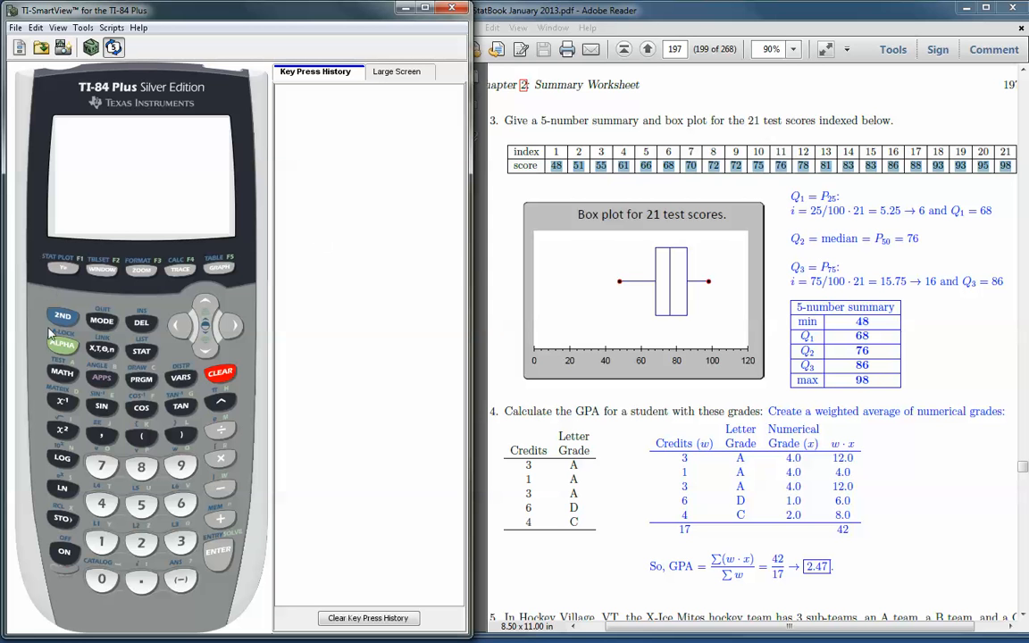
Power on the calculator and open the STAT list editor showing L1, L2 and L3
left_click(141, 350)
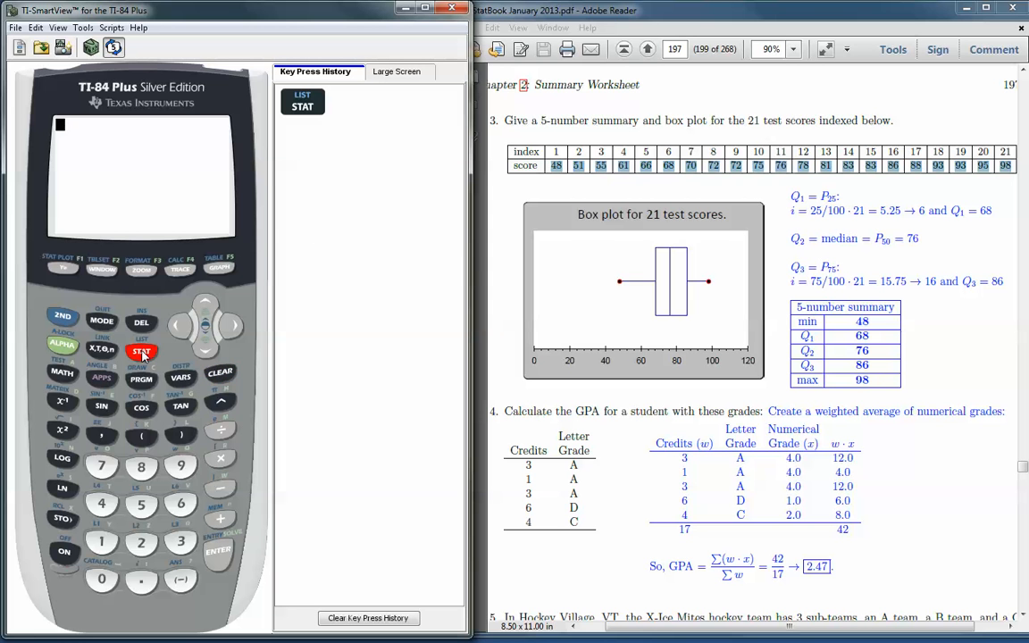
left_click(139, 350)
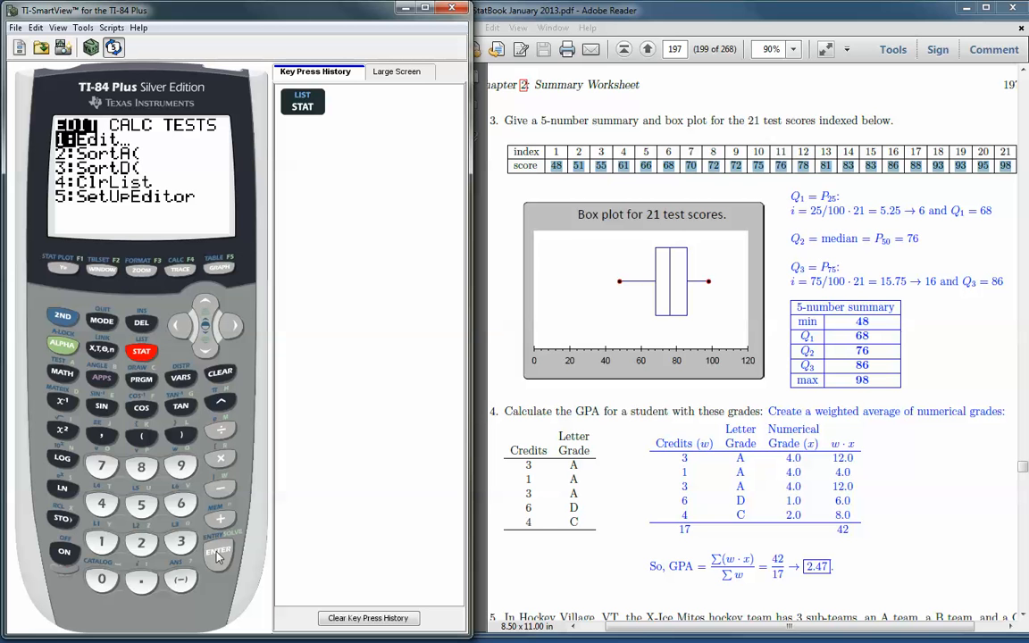
left_click(218, 550)
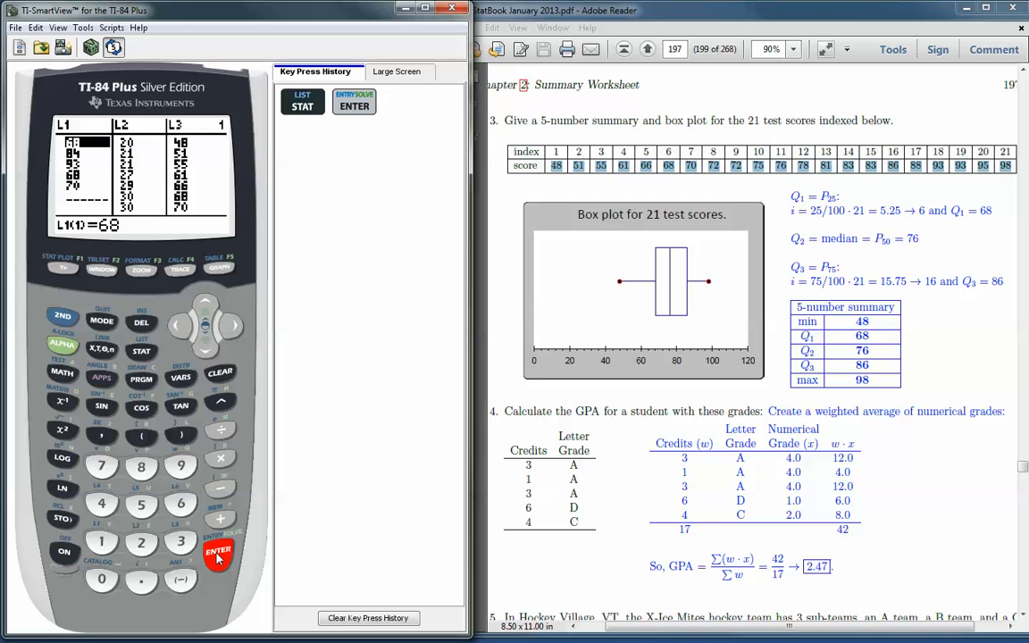
mouse_move(104, 498)
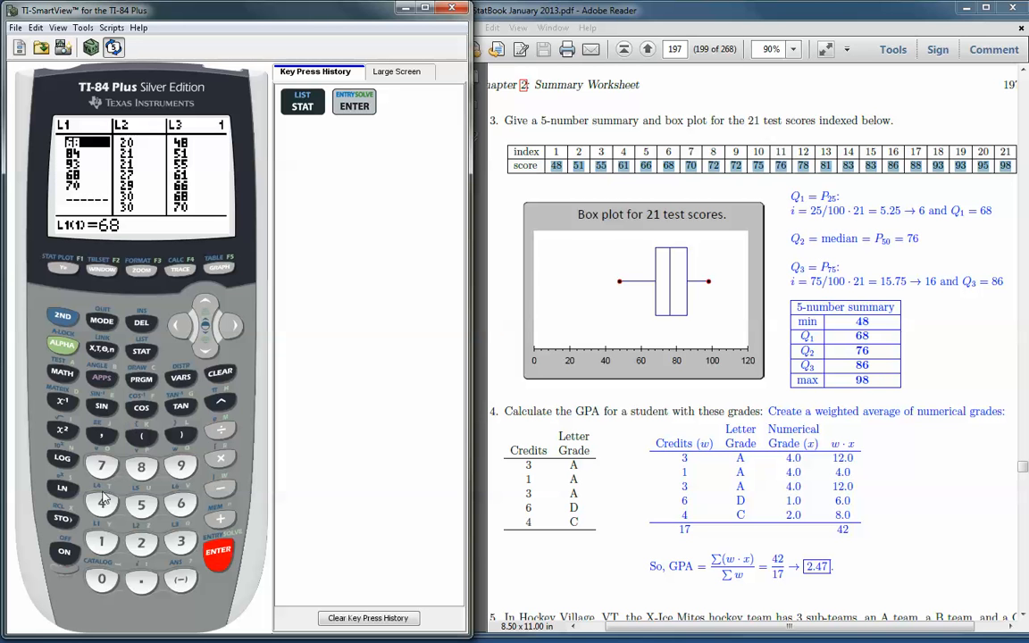
mouse_move(86, 440)
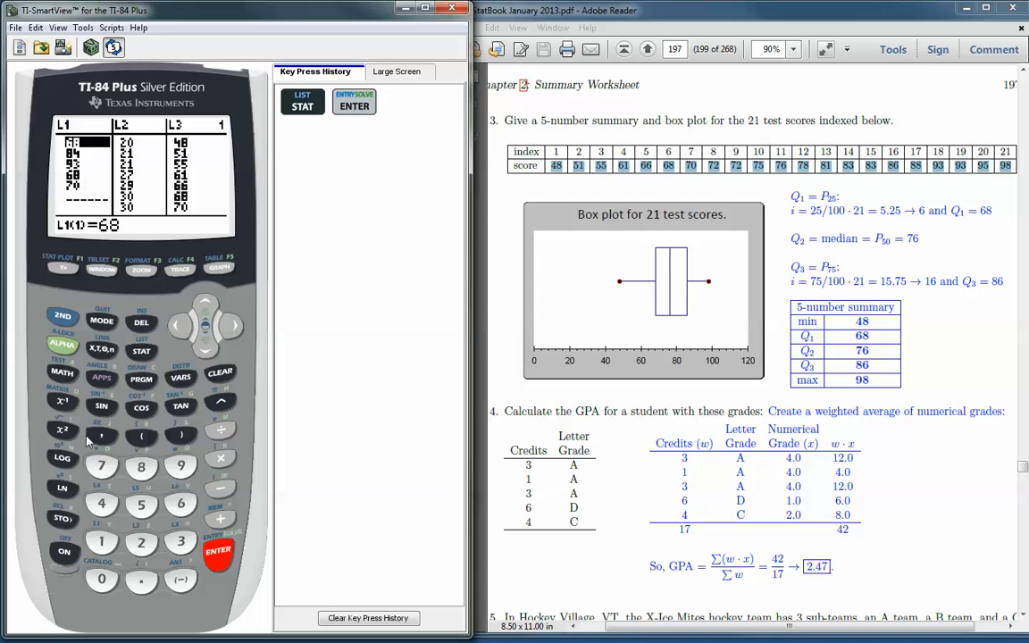
Key the worksheet's test scores into L1, confirming each with ENTER
left_click(100, 503)
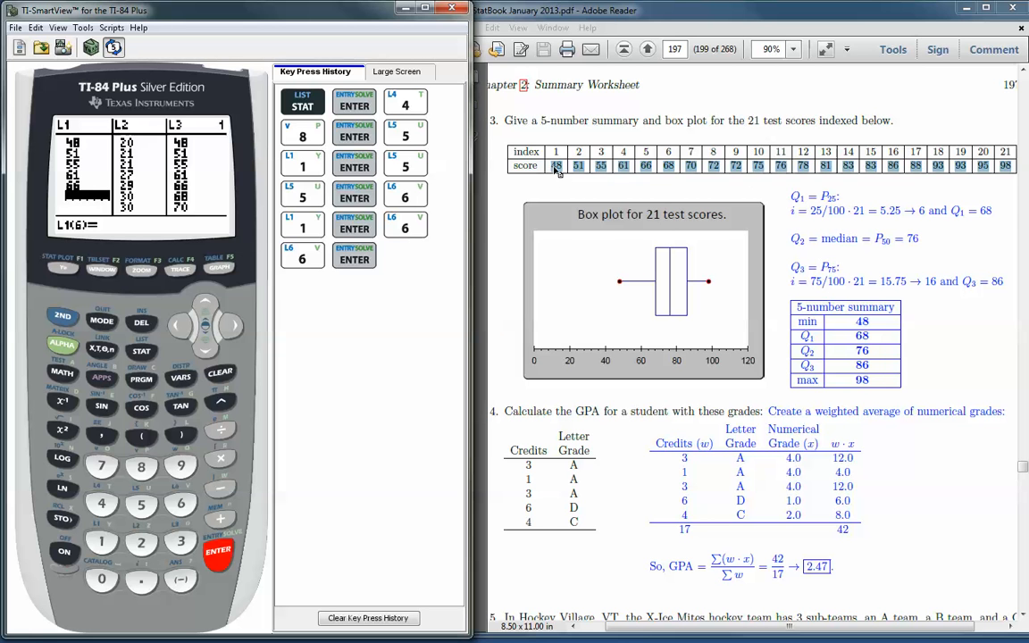
mouse_move(150, 175)
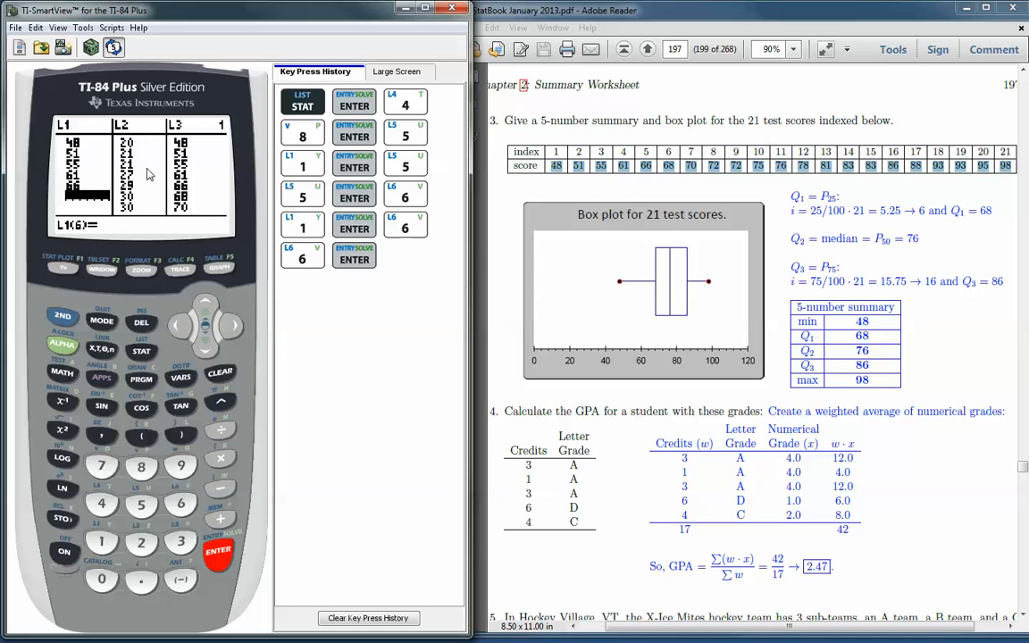
mouse_move(129, 193)
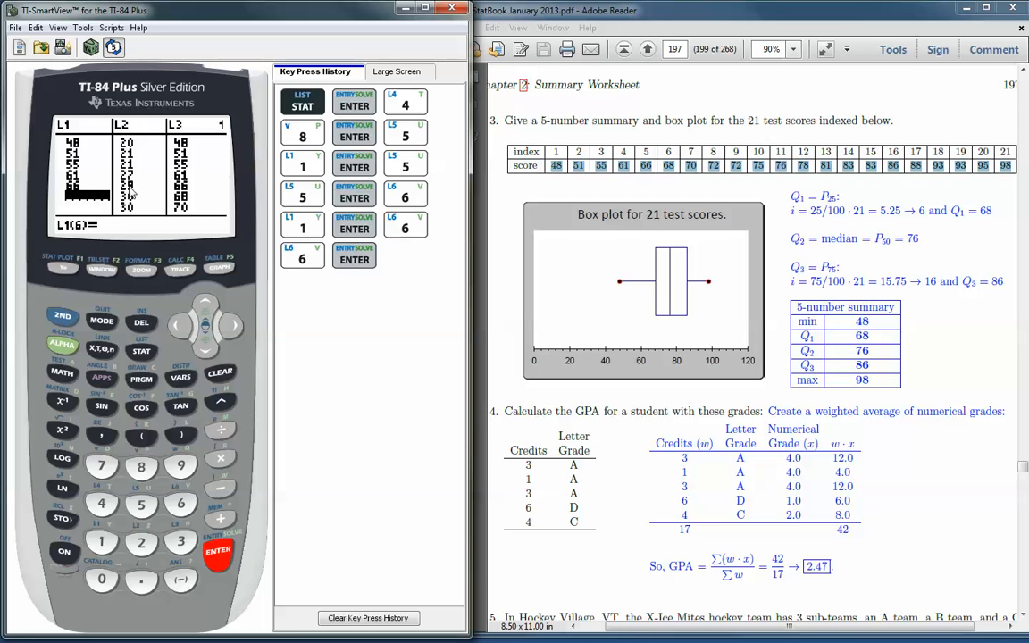
mouse_move(329, 325)
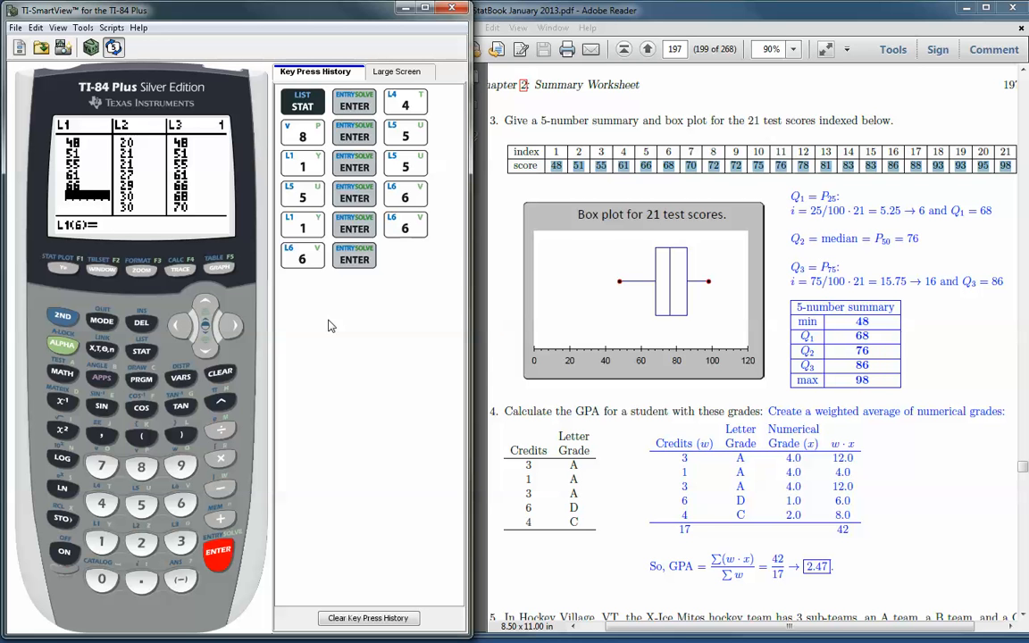
mouse_move(187, 157)
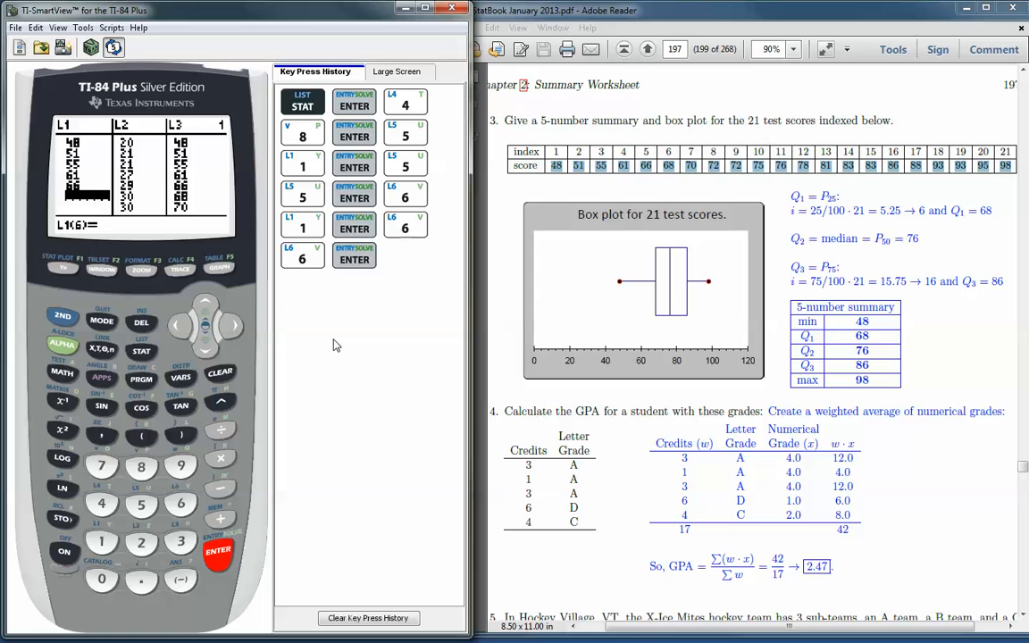
mouse_move(64, 268)
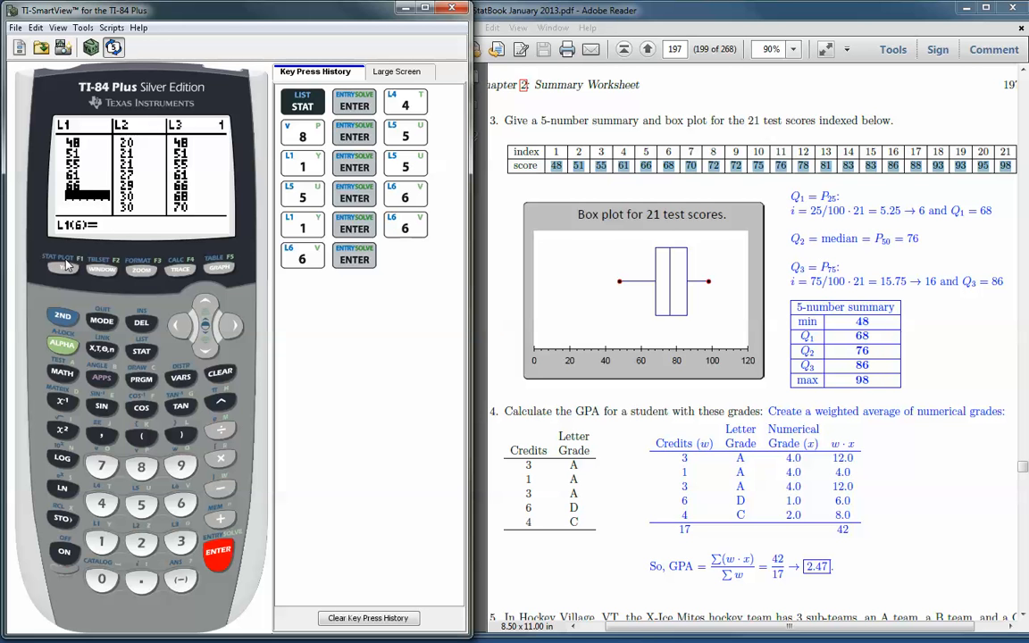
Open STAT PLOT, select Plot1 and switch it On
left_click(63, 316)
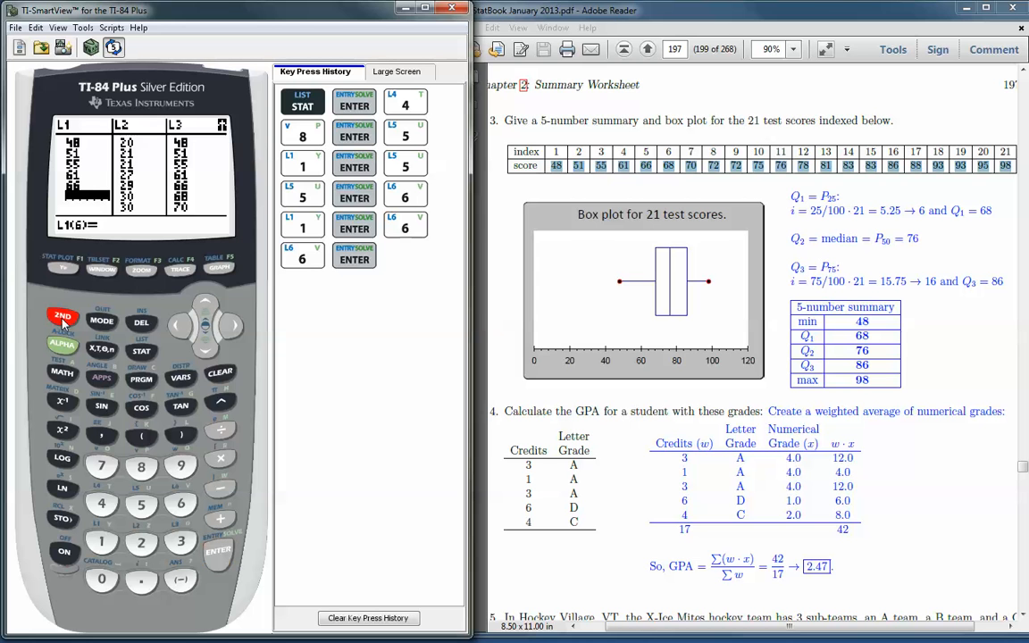
left_click(60, 314)
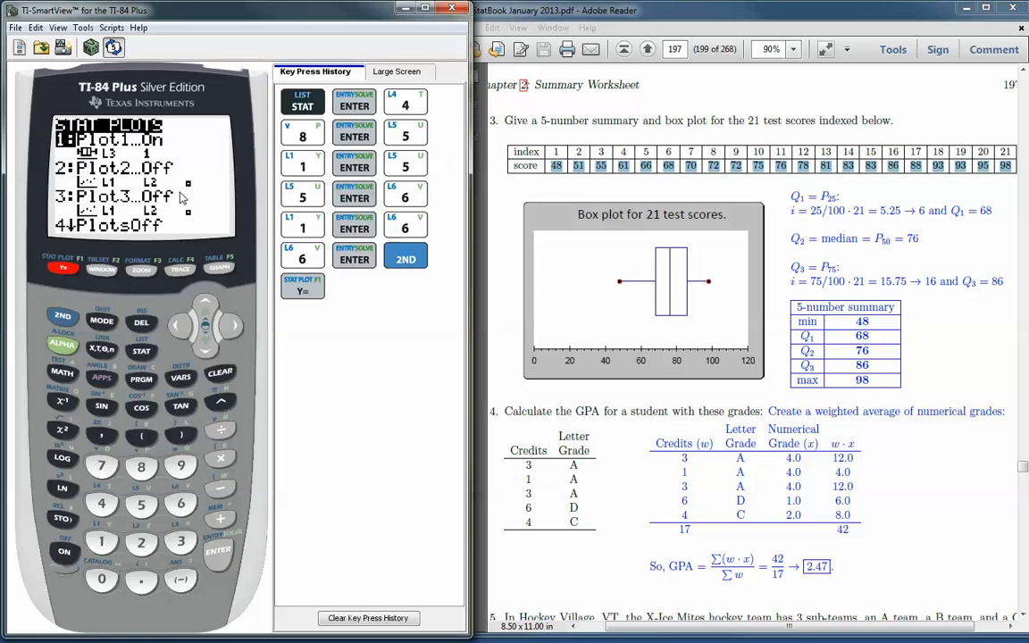
mouse_move(182, 197)
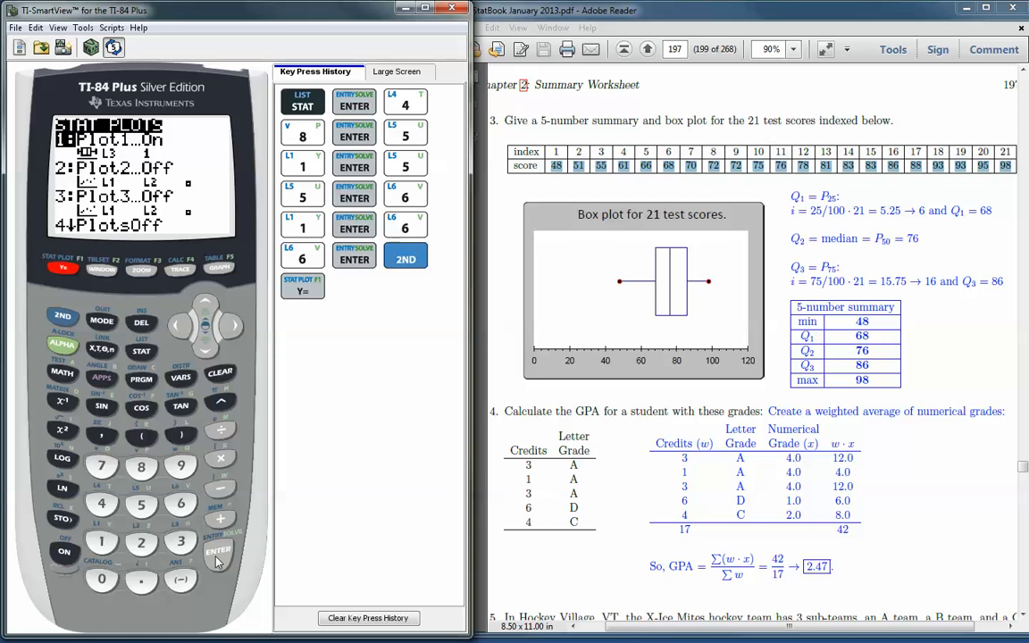
left_click(218, 550)
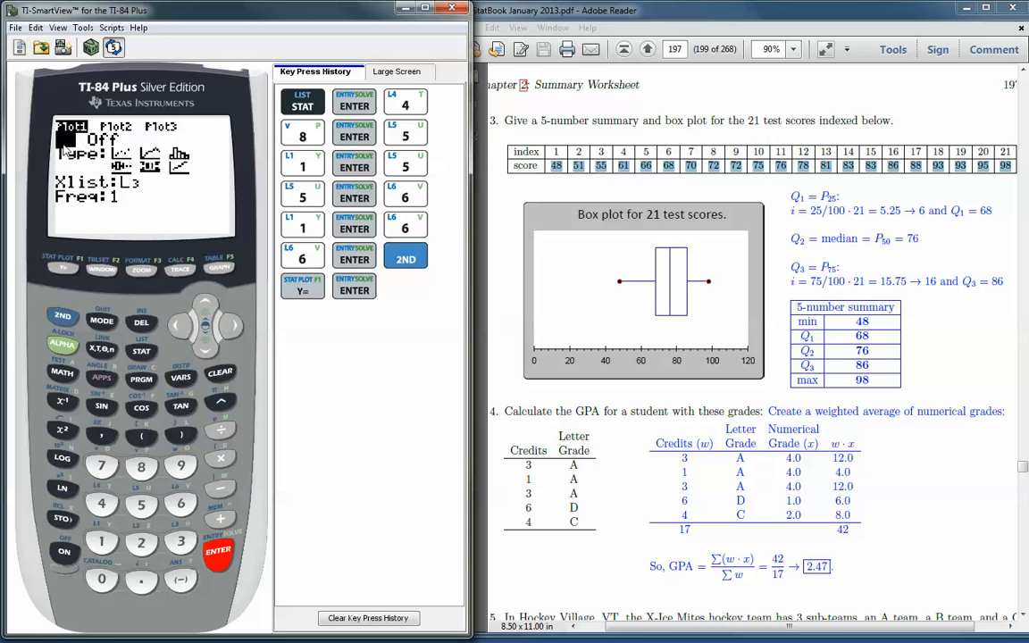
left_click(66, 139)
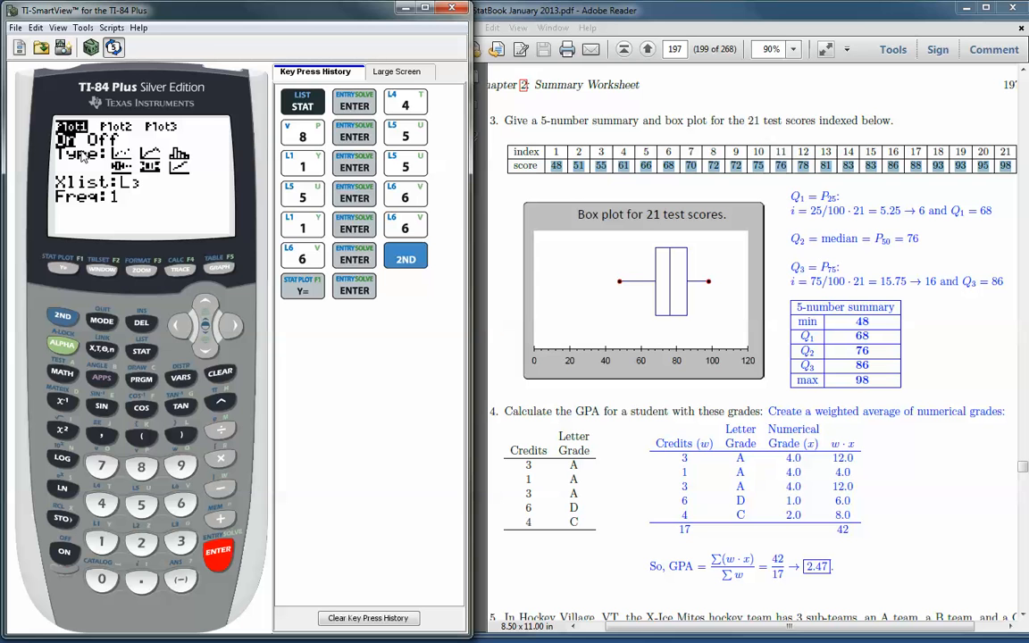
Set Plot1's type to box plot with Xlist L3 and frequency 1
left_click(71, 139)
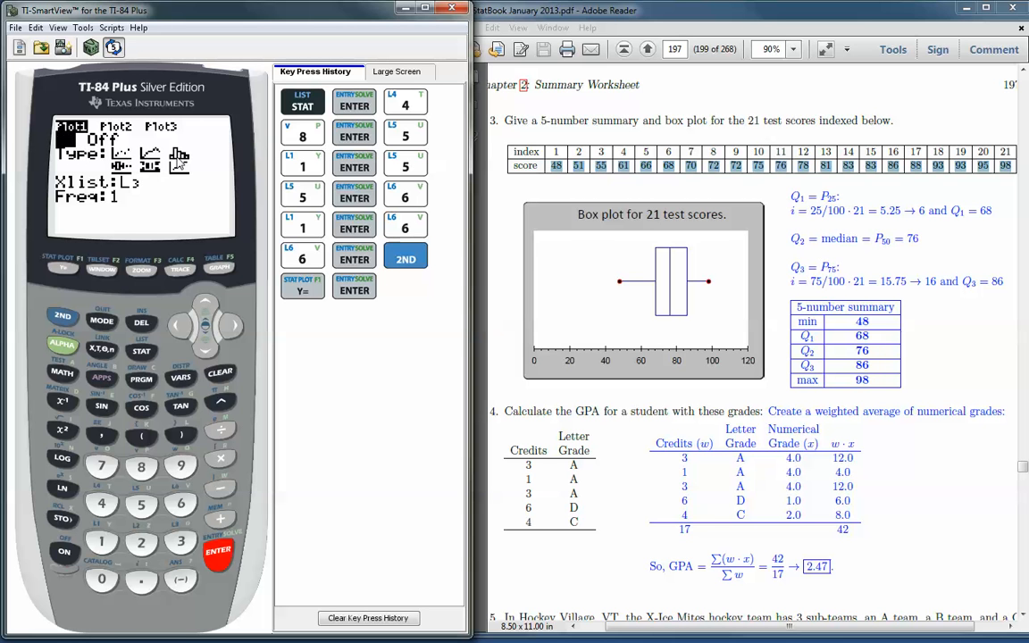
left_click(71, 139)
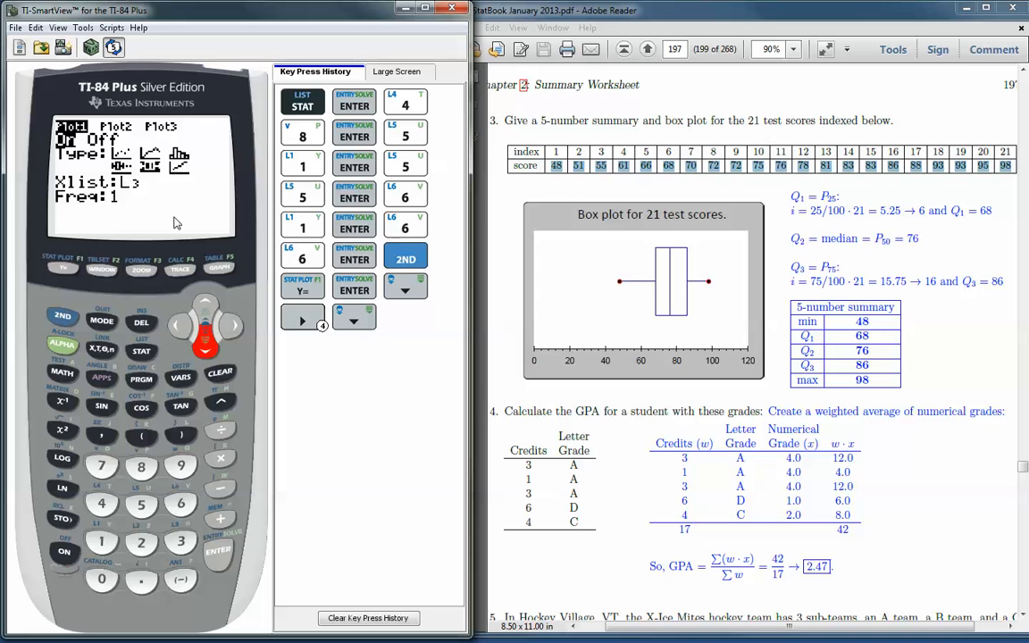
mouse_move(97, 293)
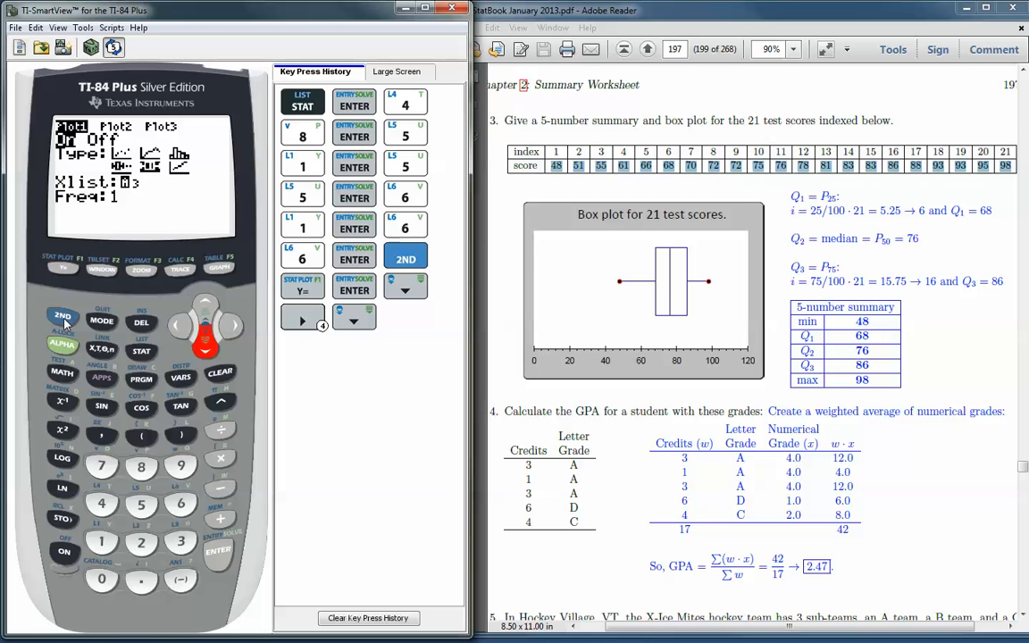
left_click(62, 316)
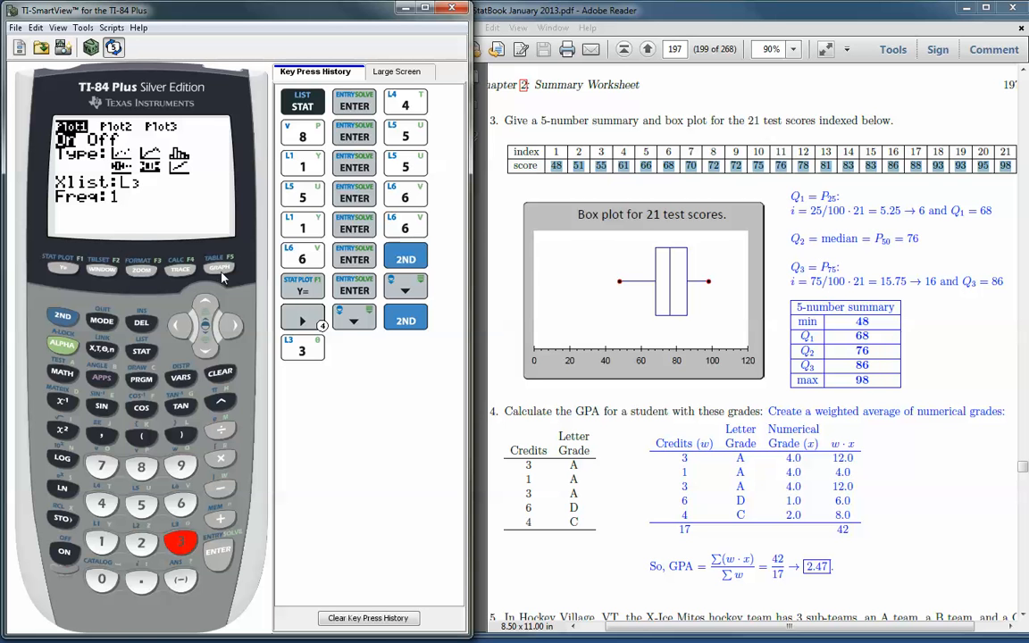
Display the graph screen, which shows only the default coordinate axes
left_click(219, 268)
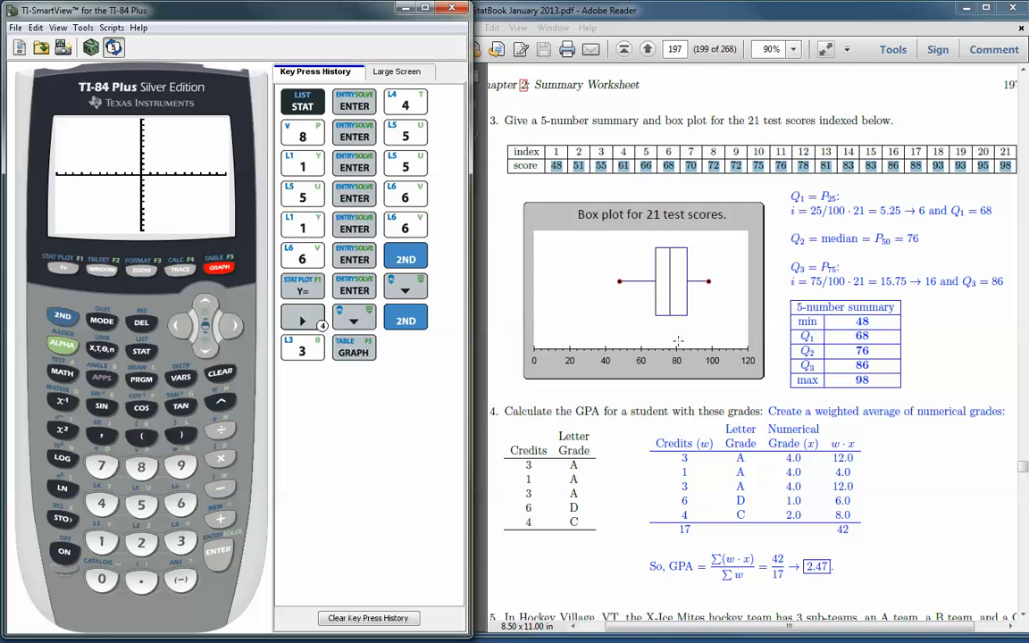
mouse_move(698, 328)
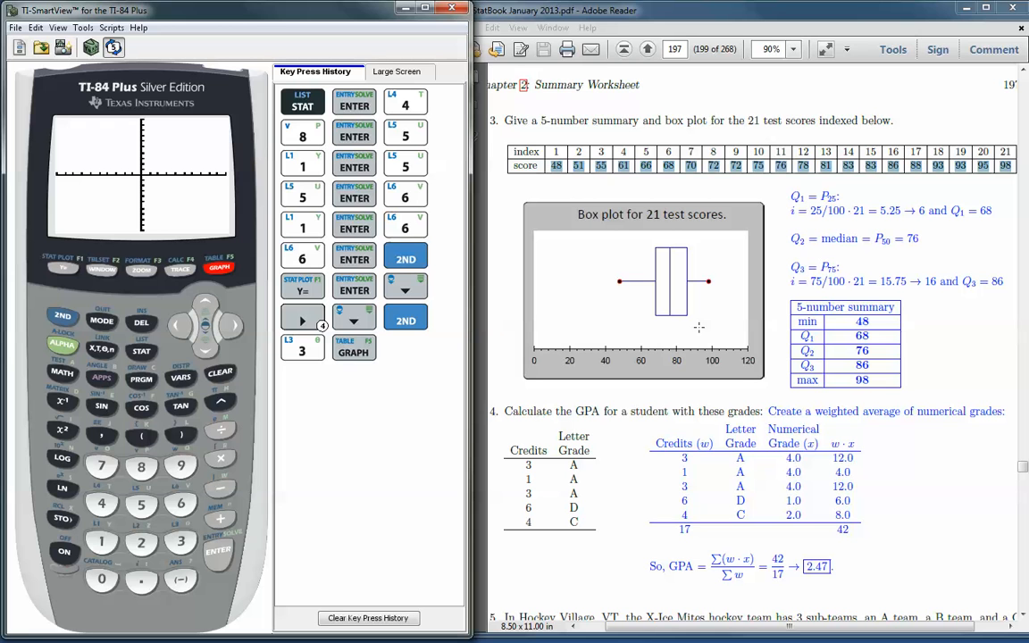
mouse_move(239, 291)
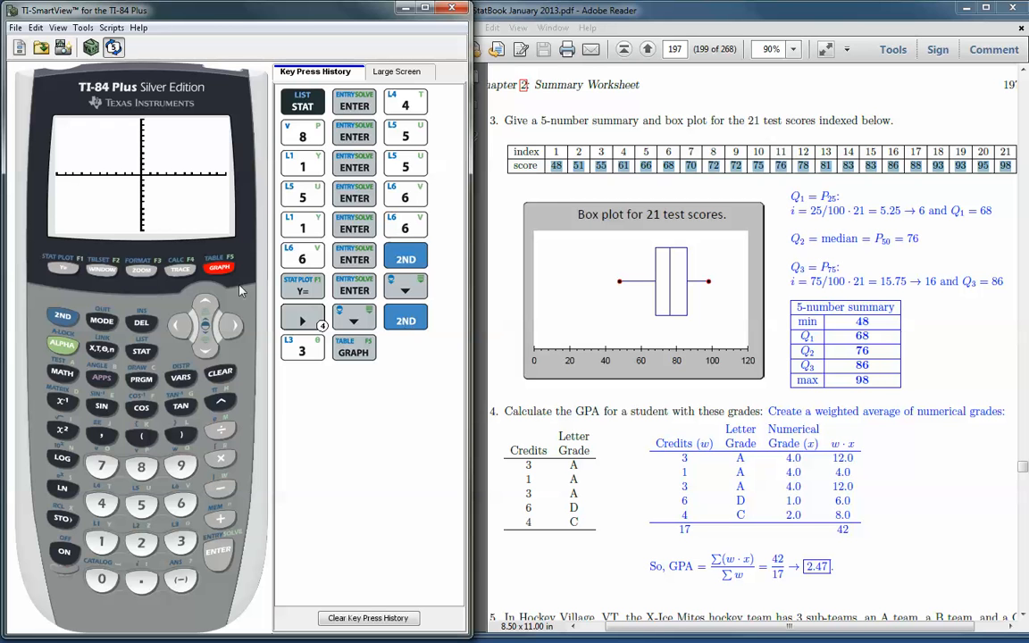
mouse_move(100, 275)
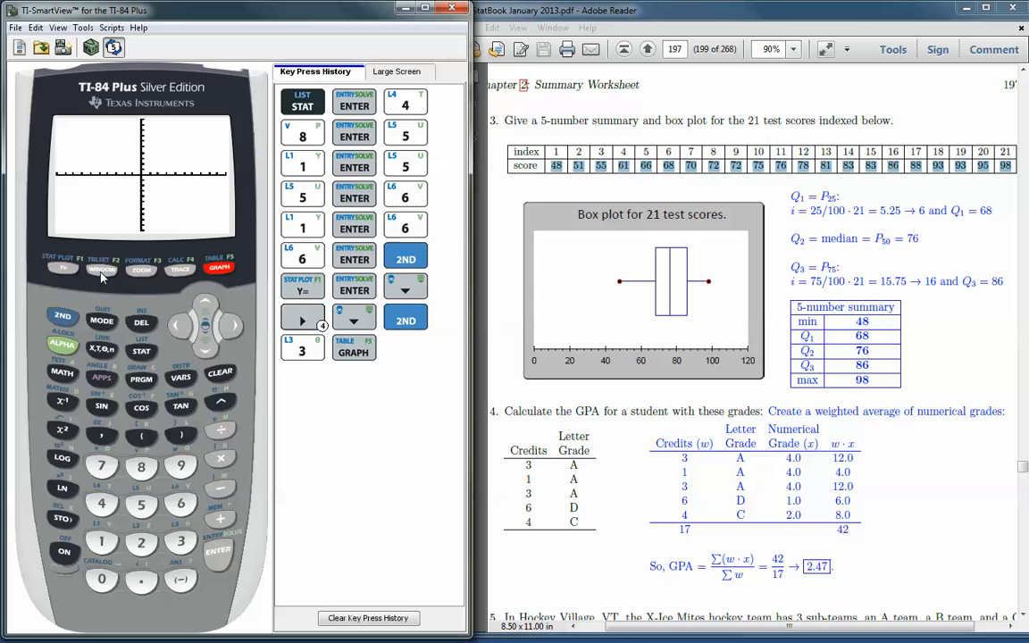
Set the window to Xmin 0, Xmax 120 and Ymin 0, leaving Ymax 10
left_click(100, 269)
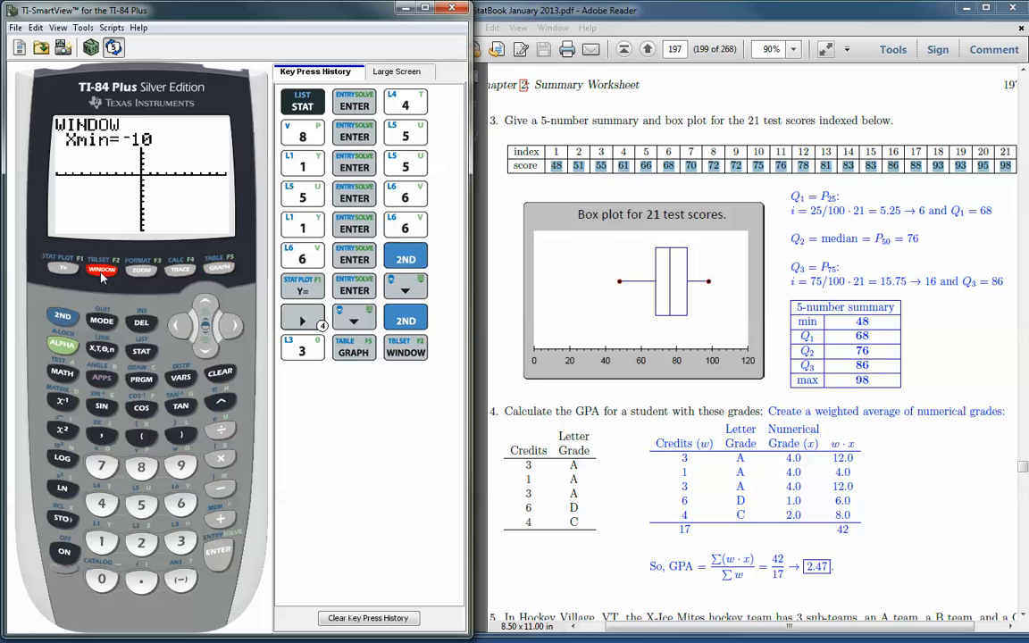
left_click(100, 268)
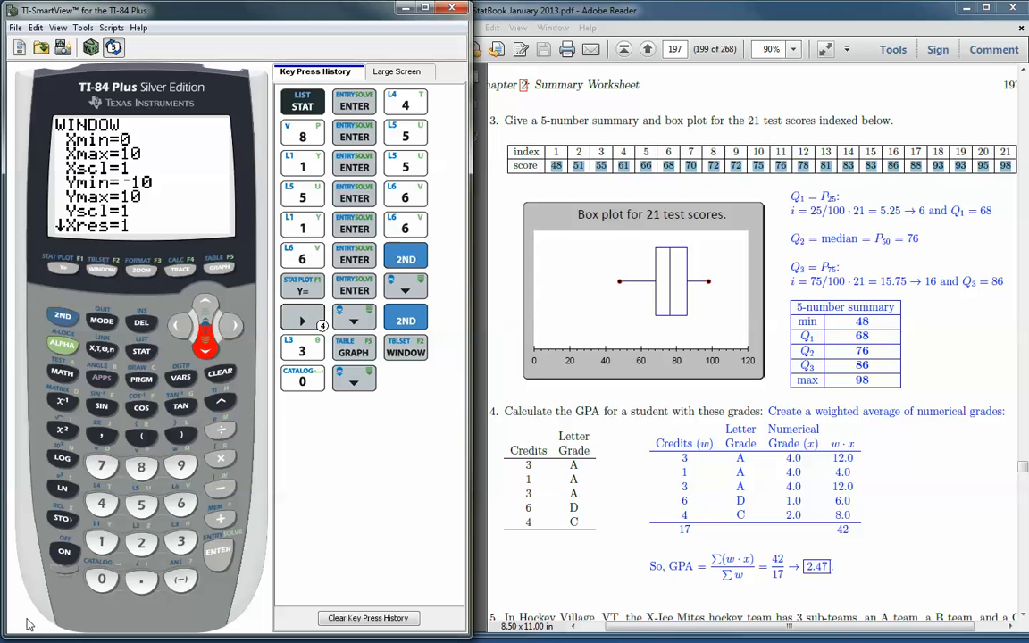
left_click(100, 543)
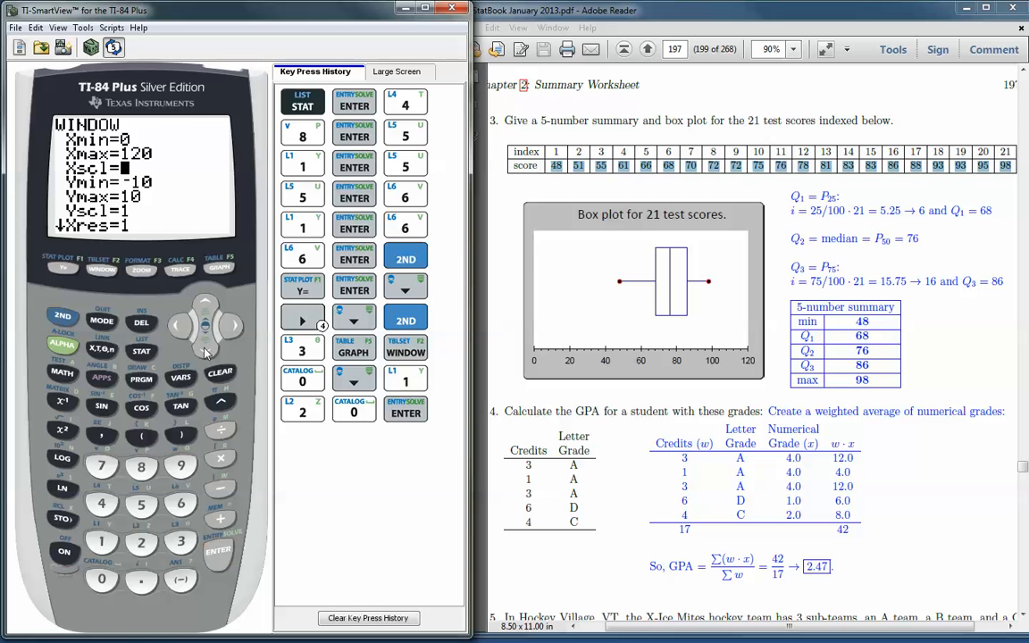
left_click(205, 349)
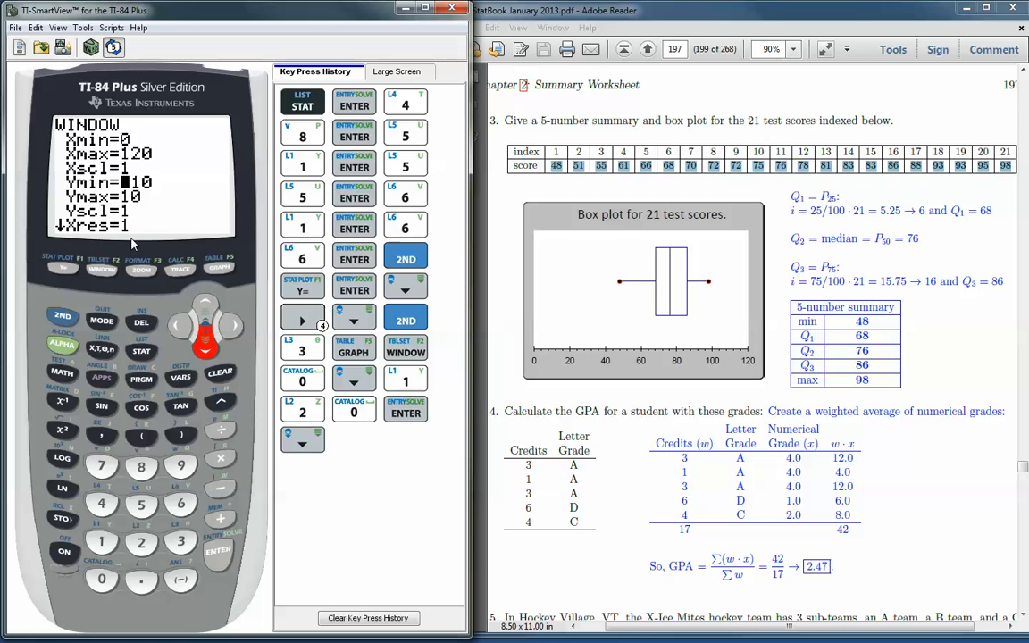
mouse_move(178, 221)
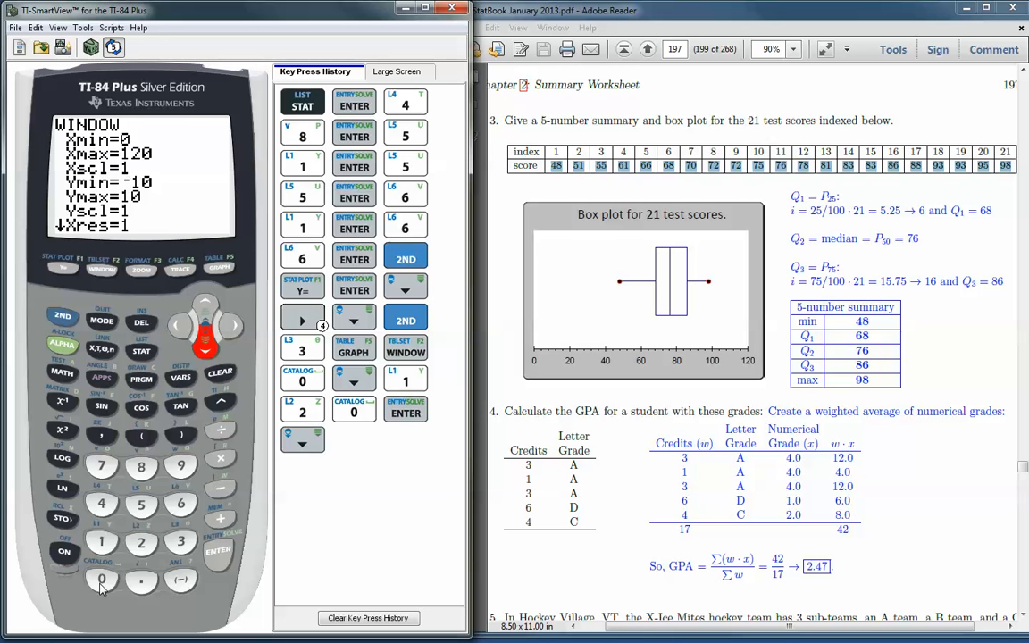
left_click(100, 581)
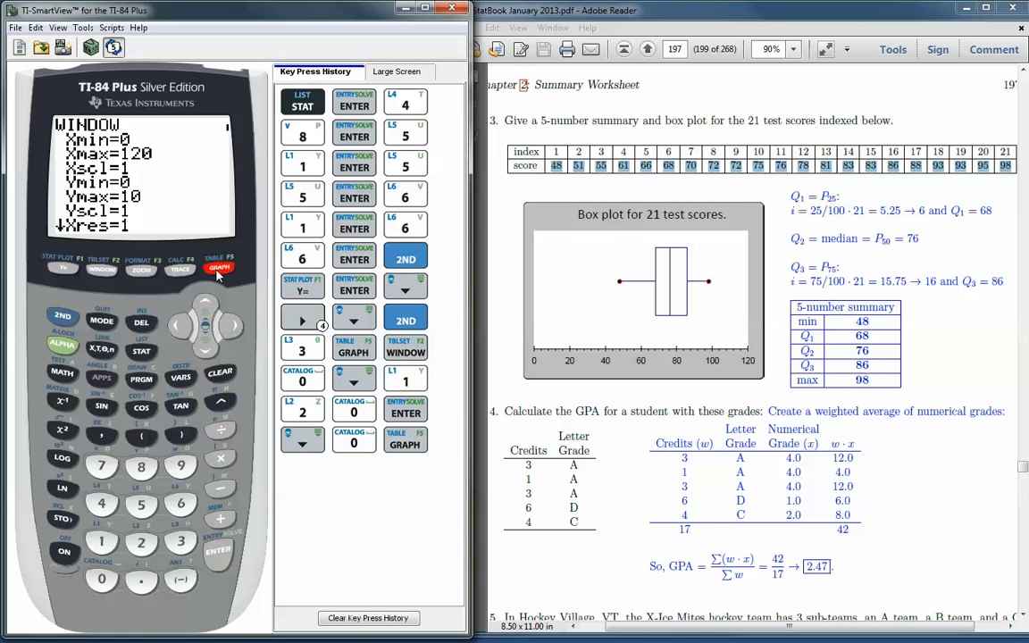
Graph the L3 box plot, trace to Med=76 and mark 76 in the worksheet table
left_click(218, 268)
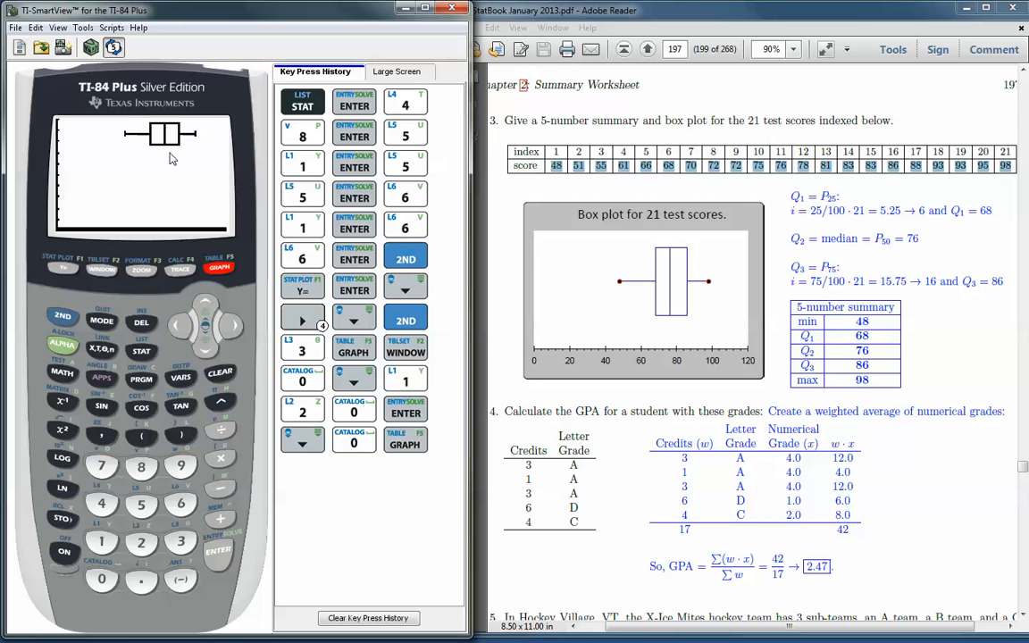
mouse_move(182, 211)
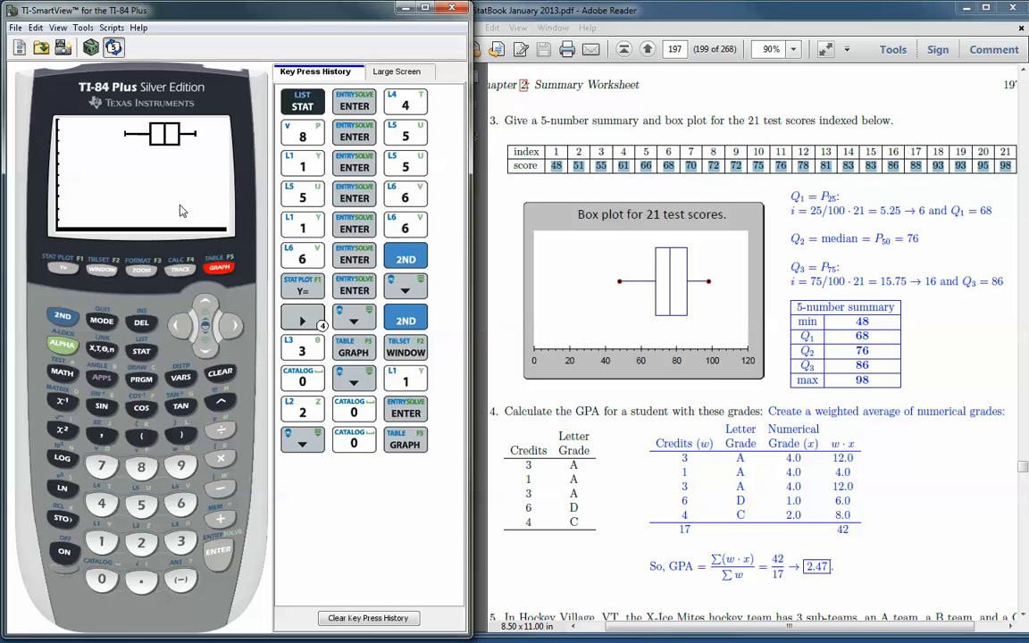
mouse_move(182, 146)
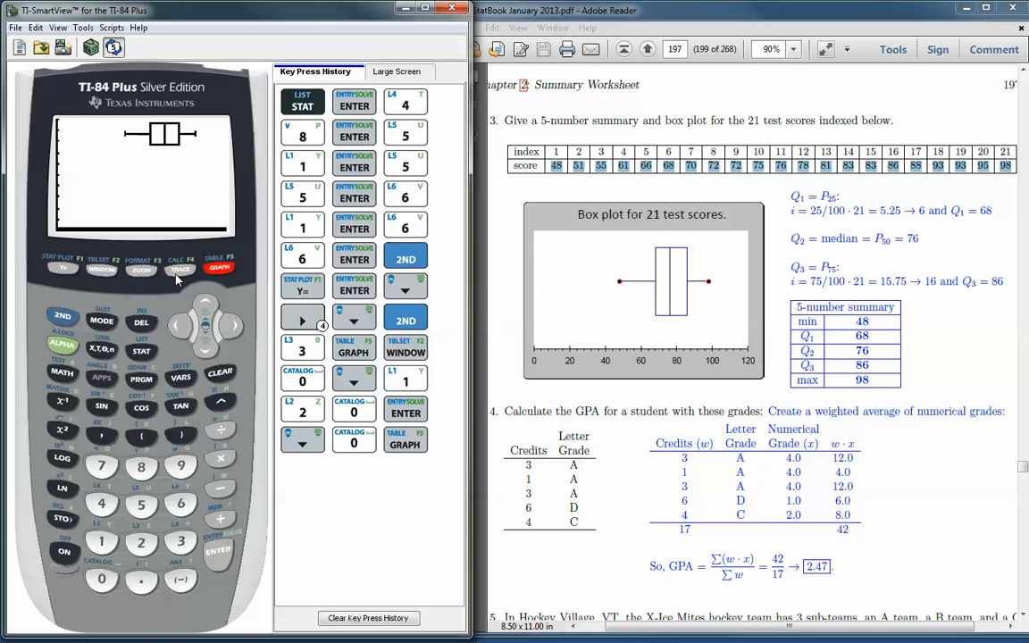
left_click(180, 267)
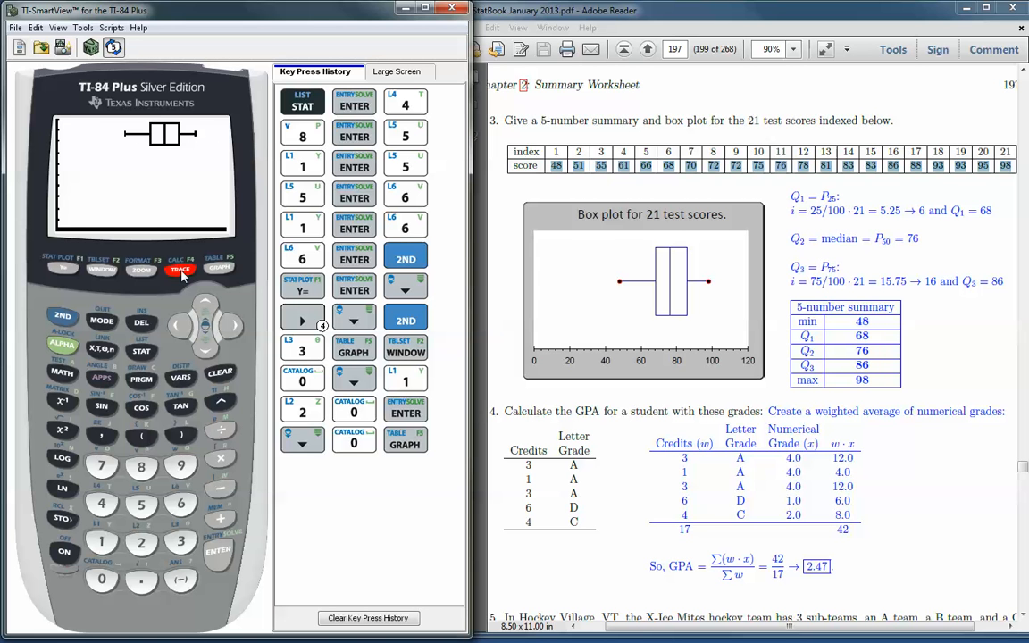
left_click(178, 268)
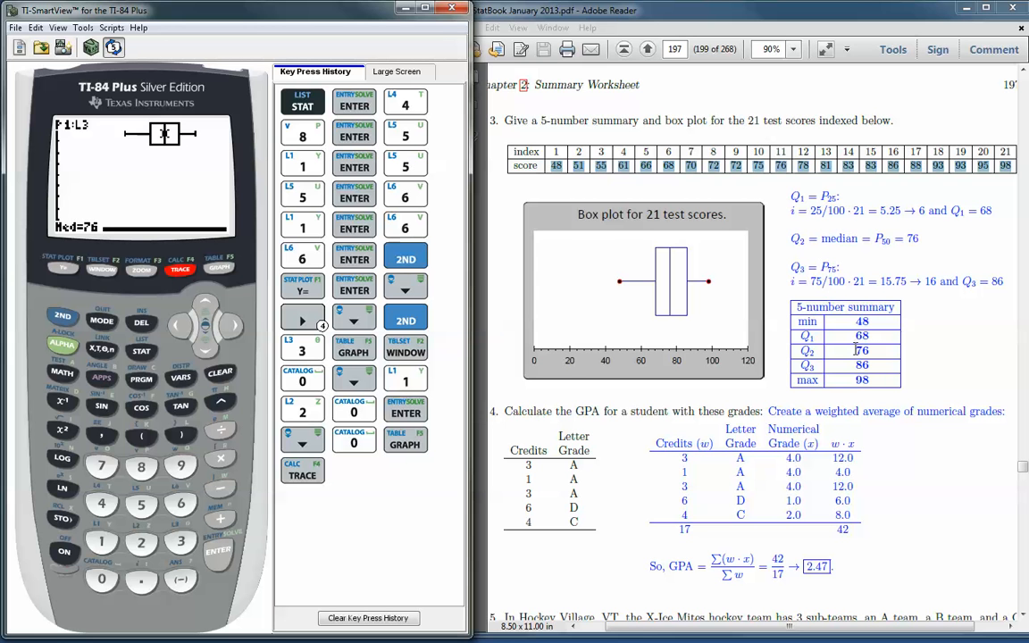
double_click(861, 350)
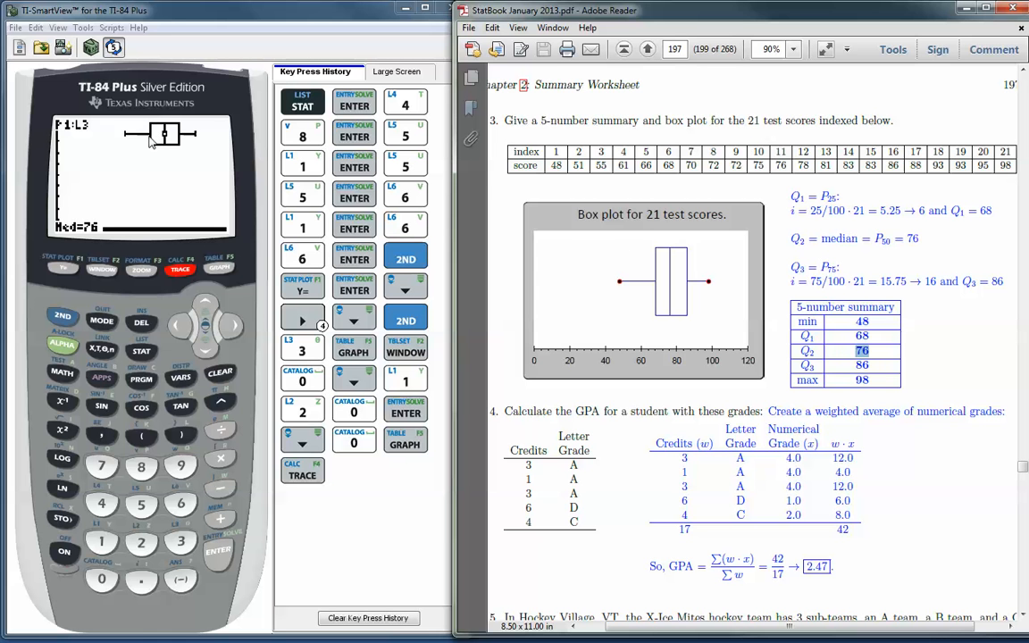
Move the trace left to read Q1 and compare it with the worksheet
left_click(179, 325)
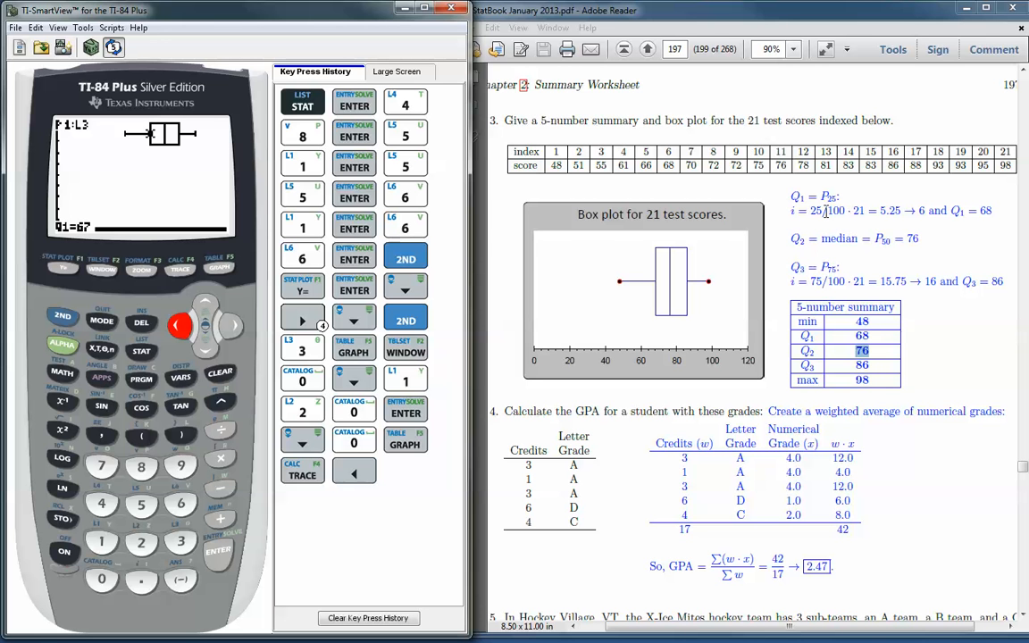
mouse_move(889, 232)
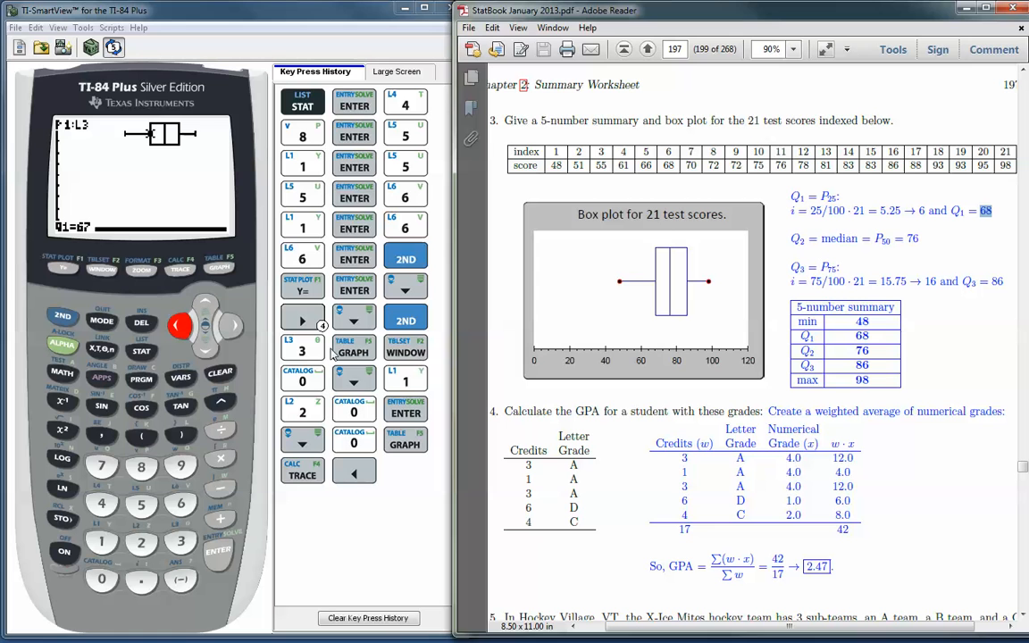
Regraph and trace right to Q3=86, then to the maximum maxX=98
left_click(230, 325)
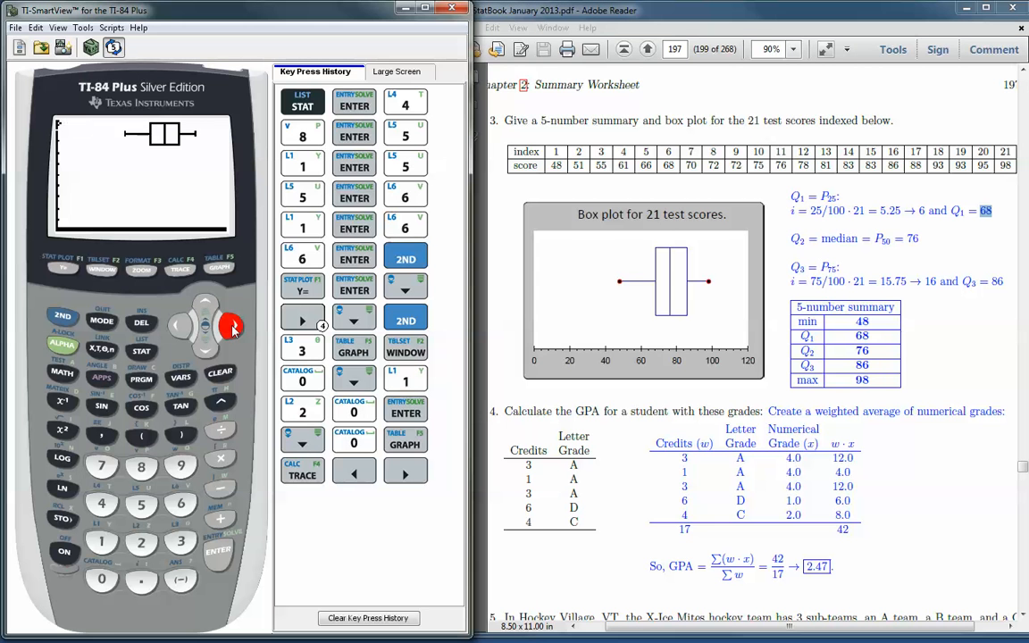
left_click(232, 325)
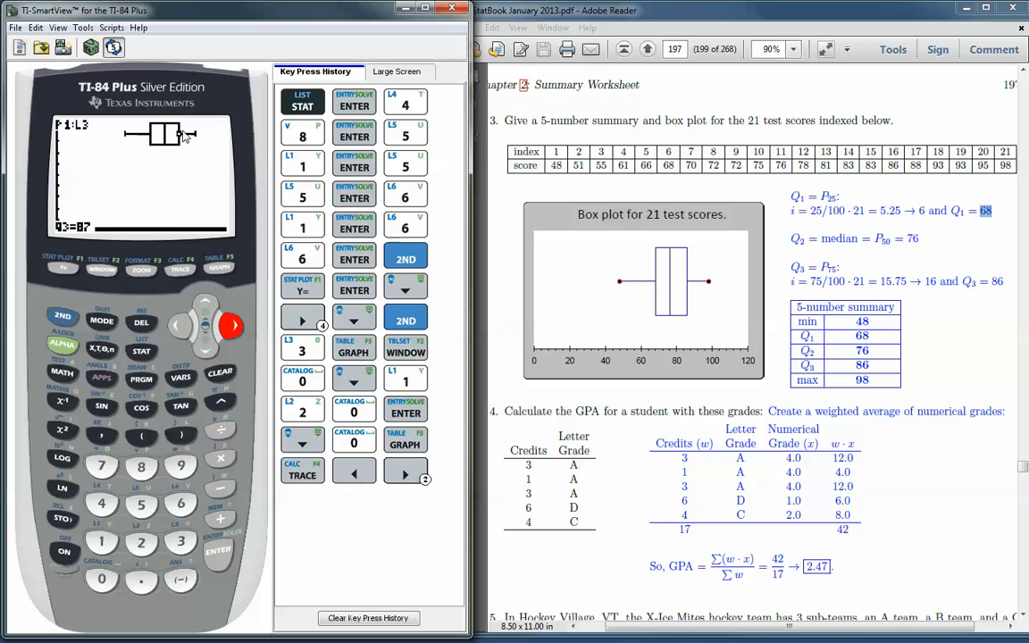
mouse_move(182, 139)
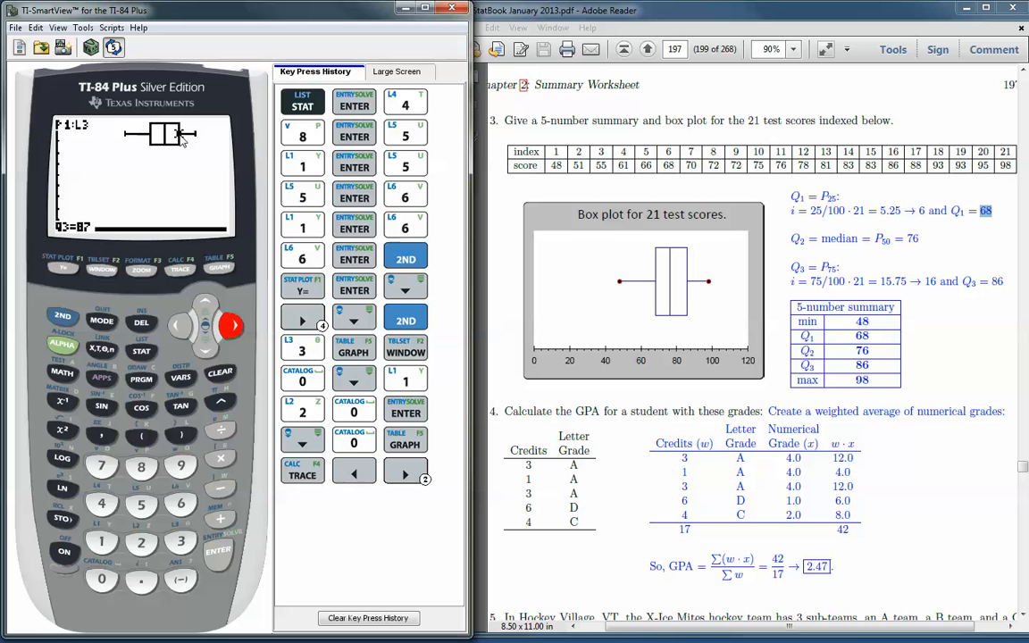
mouse_move(83, 235)
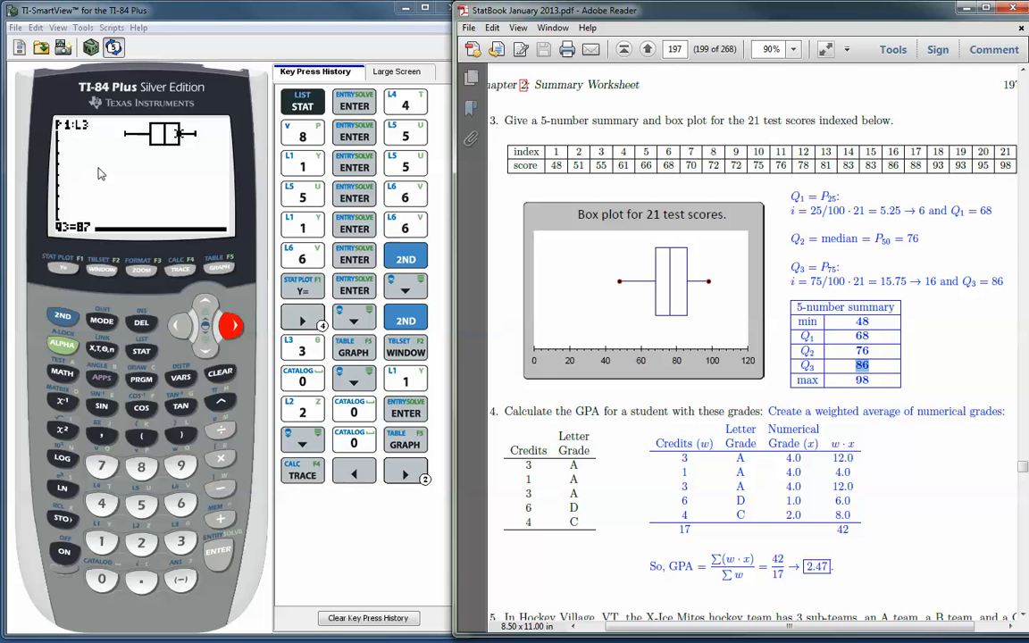
mouse_move(139, 178)
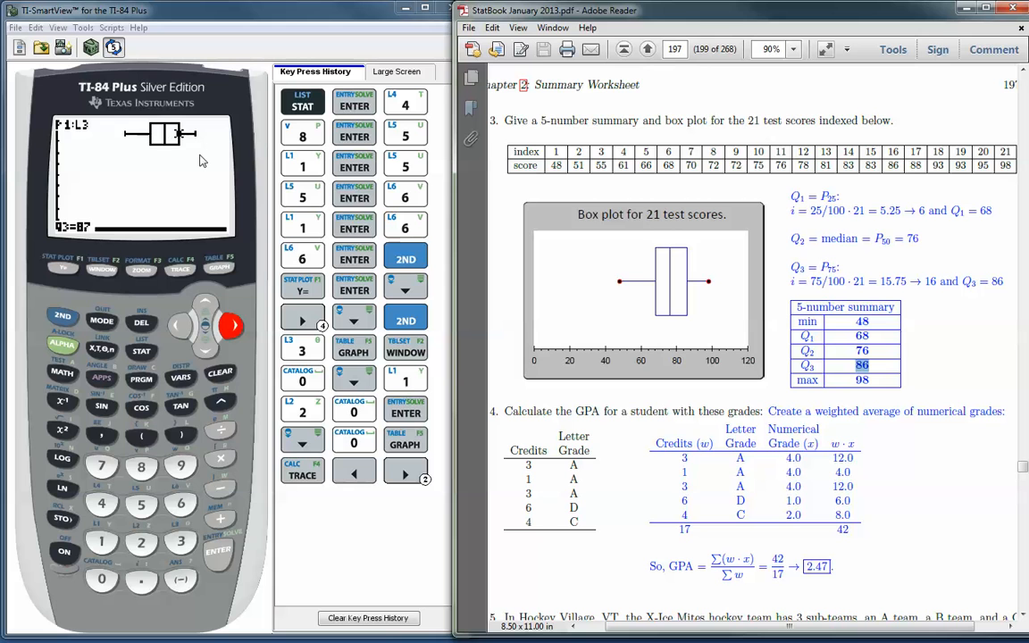
mouse_move(231, 323)
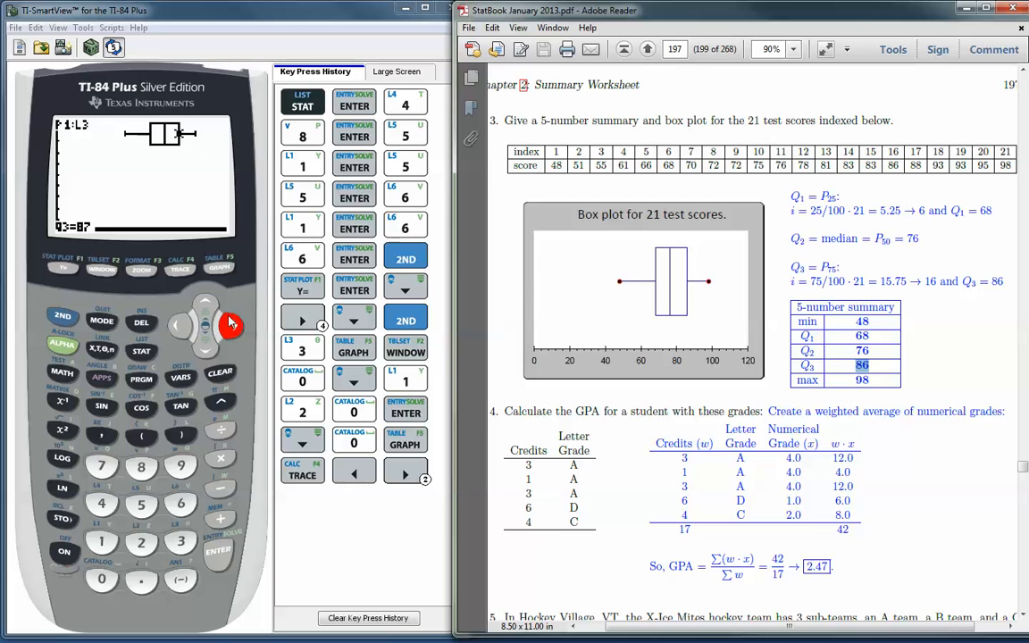
left_click(232, 325)
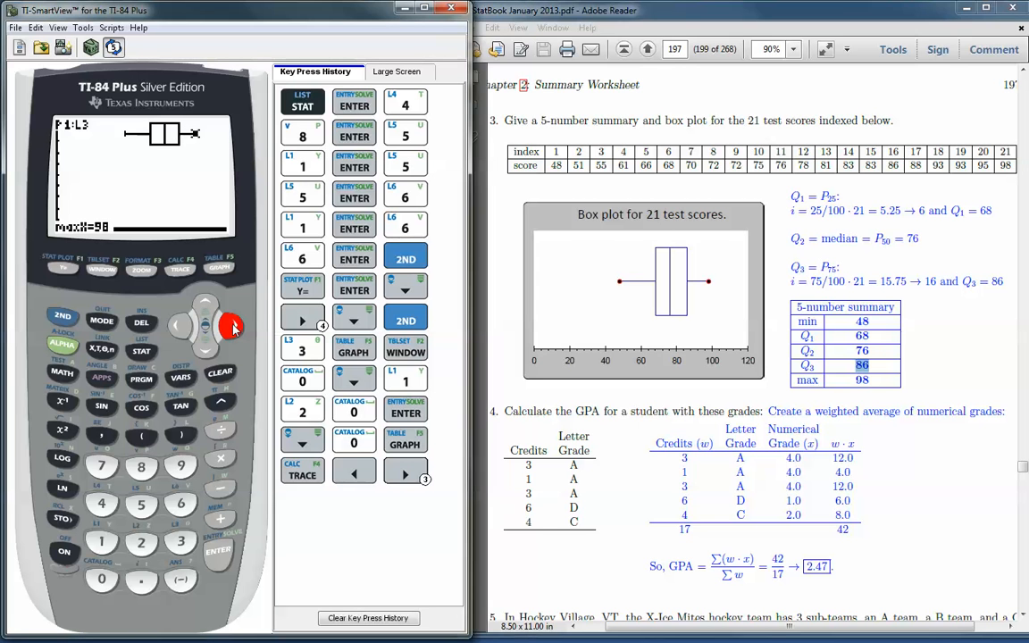